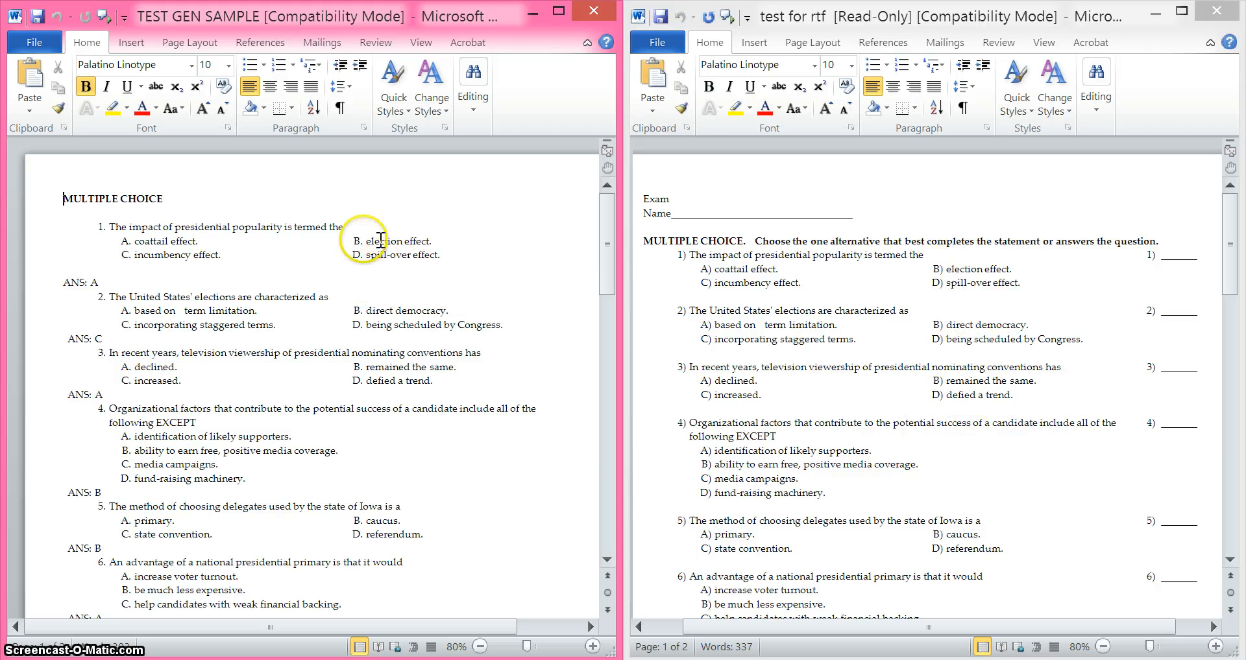
{"action": "mouse_move", "coordinate": [306, 271]}
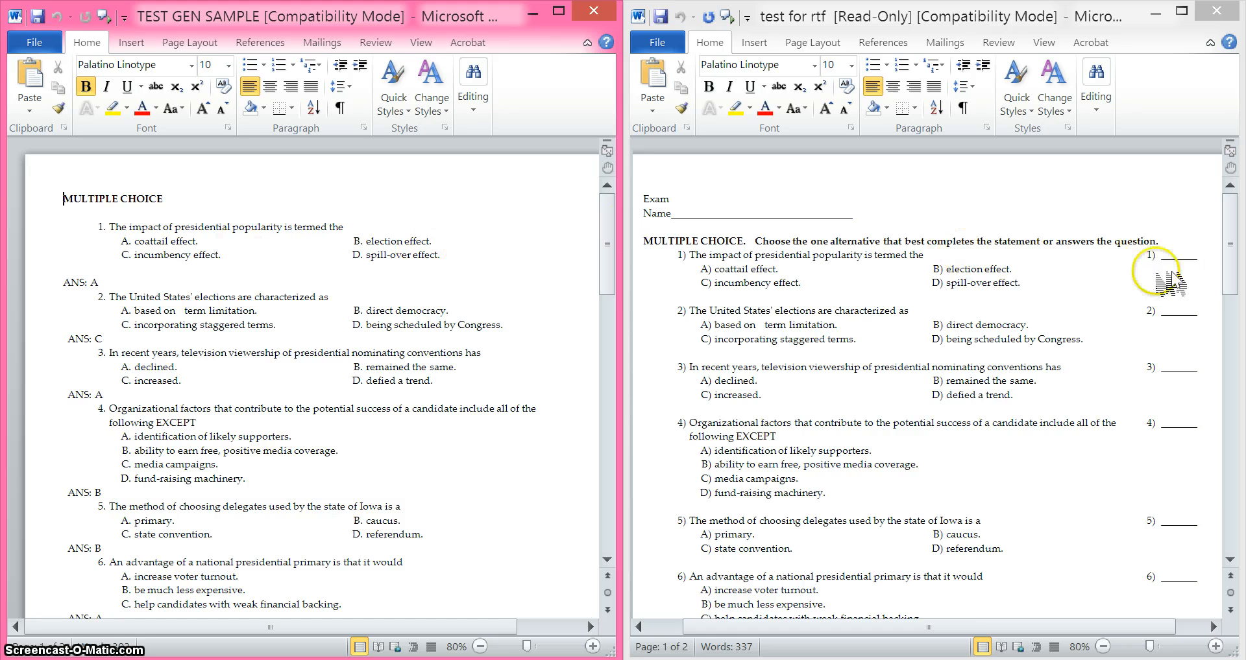
{"action": "mouse_move", "coordinate": [1209, 553]}
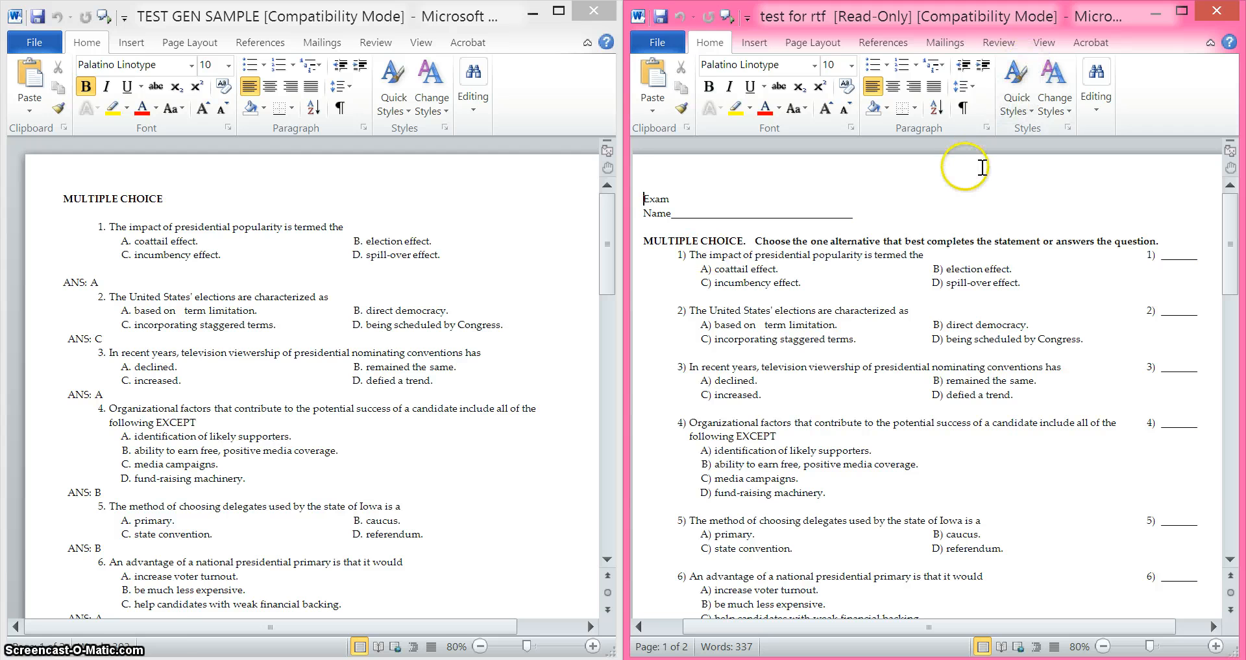
Replace every ')' with nothing across the test document, confirming the 70 replacements
{"action": "left_click", "coordinate": [1181, 14]}
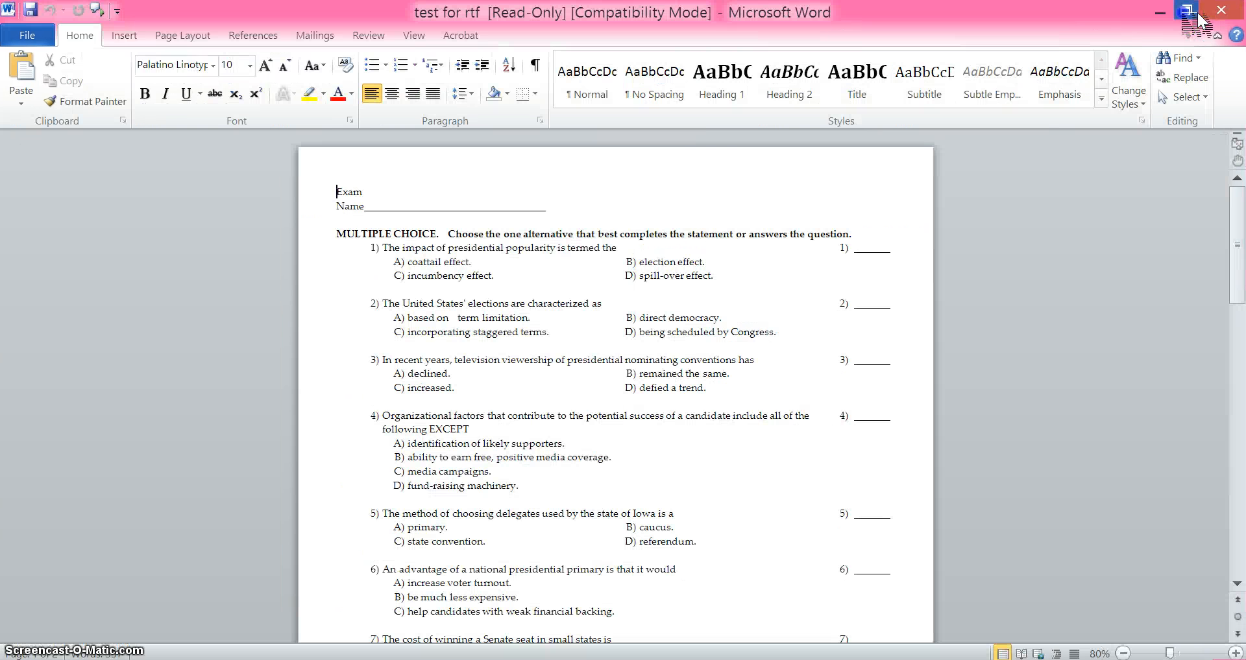
{"action": "left_click", "coordinate": [1187, 78]}
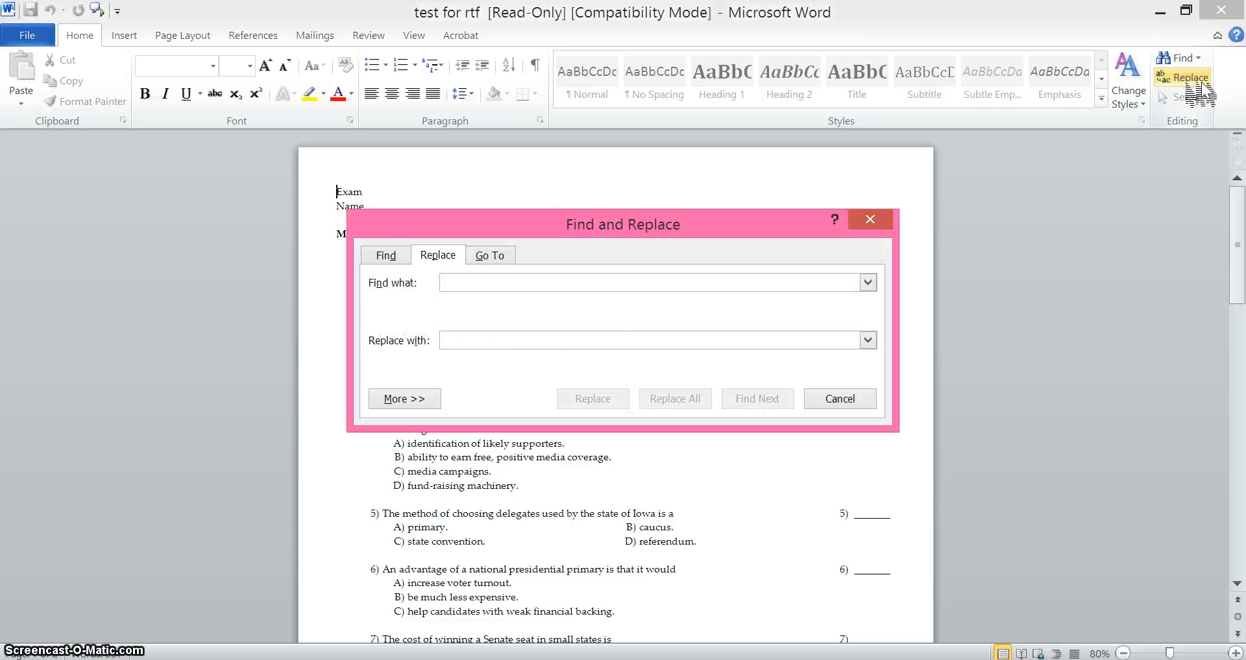
{"action": "type", "text": ")"}
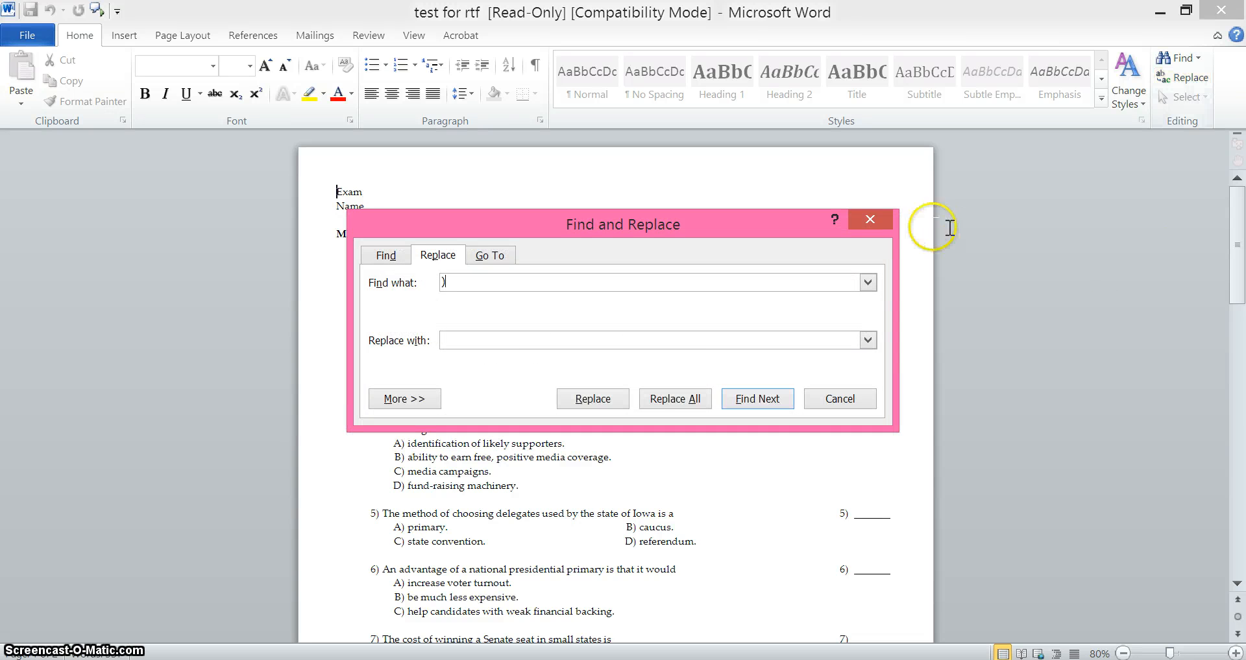
{"action": "left_click", "coordinate": [674, 398]}
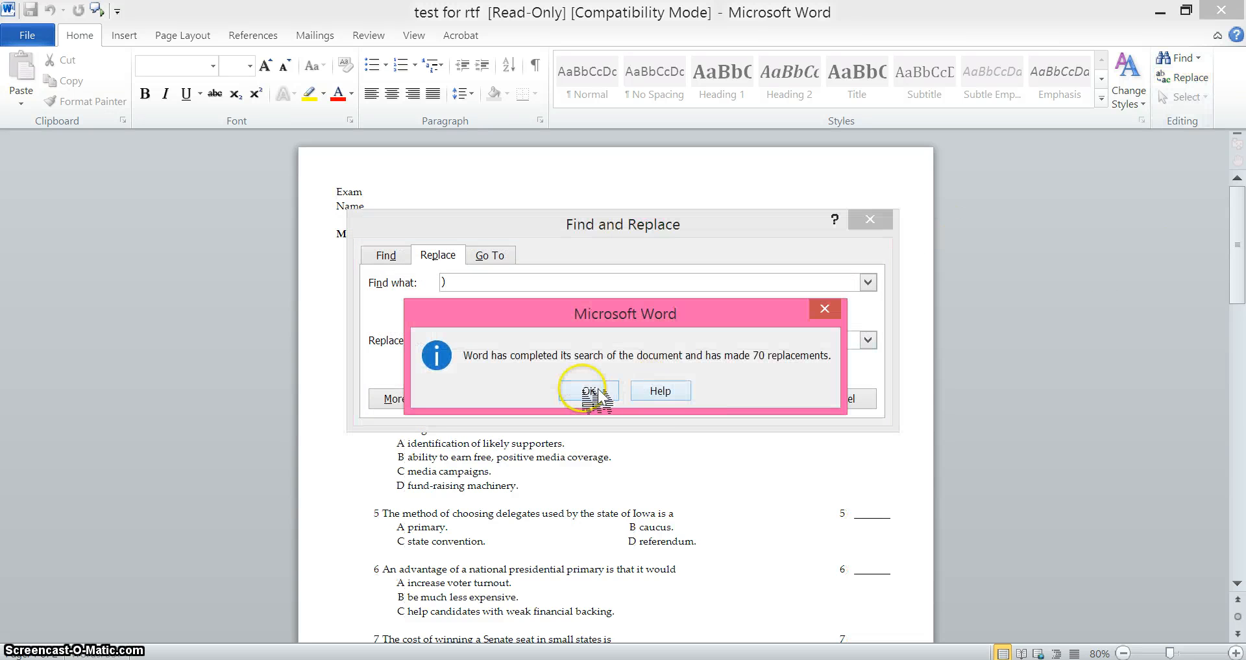
{"action": "left_click", "coordinate": [588, 391]}
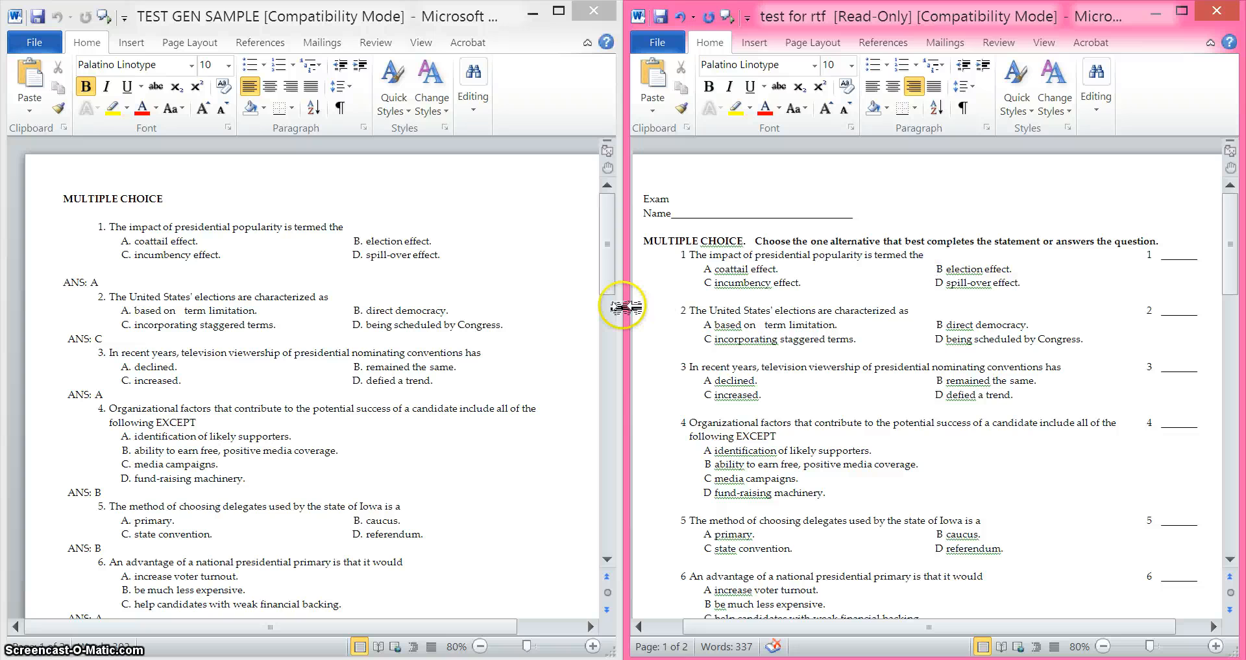
{"action": "mouse_move", "coordinate": [44, 236]}
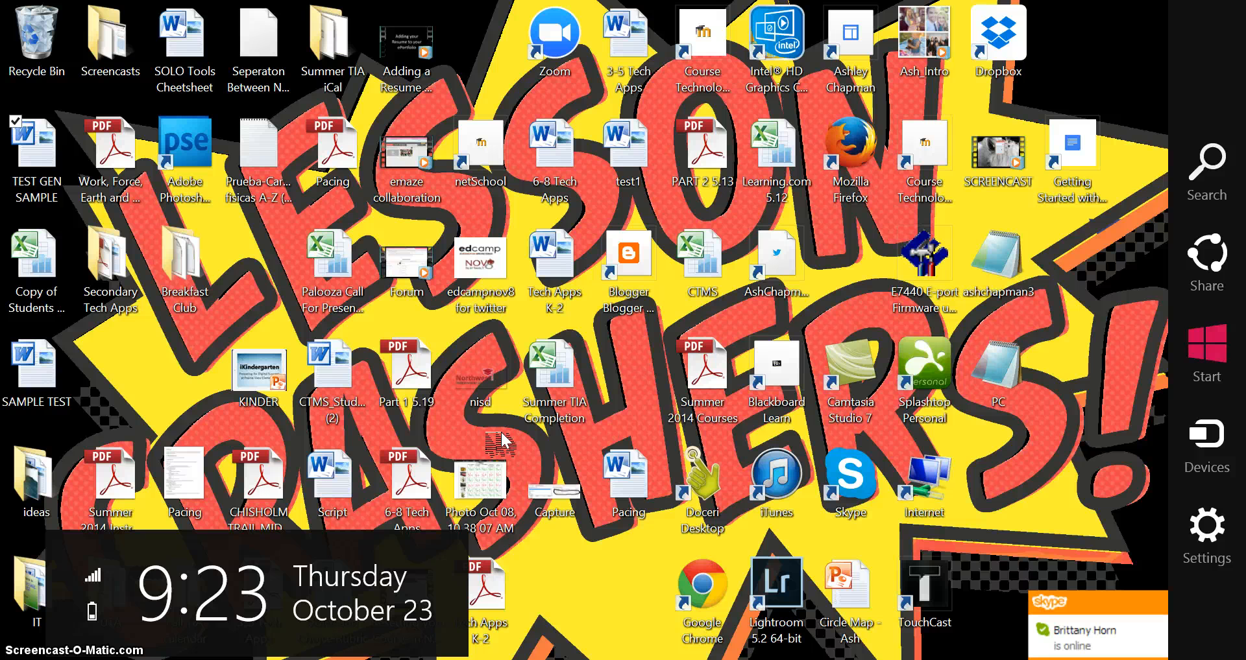
Launch ExamView Import Utility via a search for 'exam' and begin a New Import
{"action": "left_click", "coordinate": [1206, 171]}
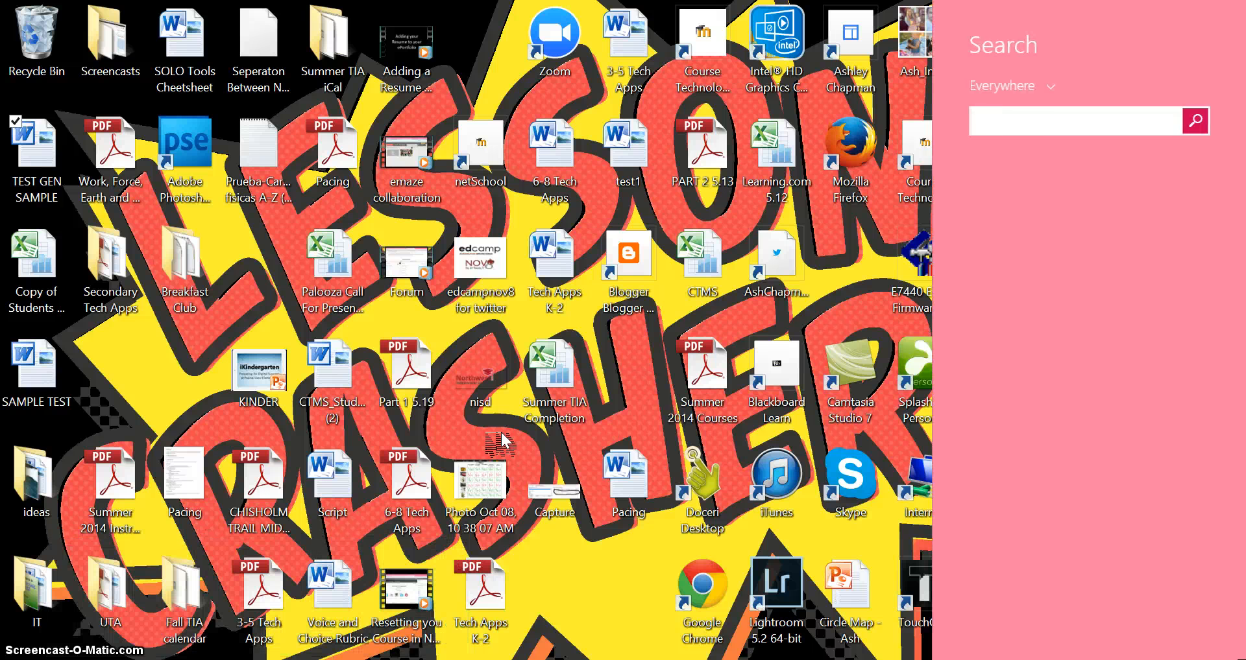
{"action": "type", "text": "exam"}
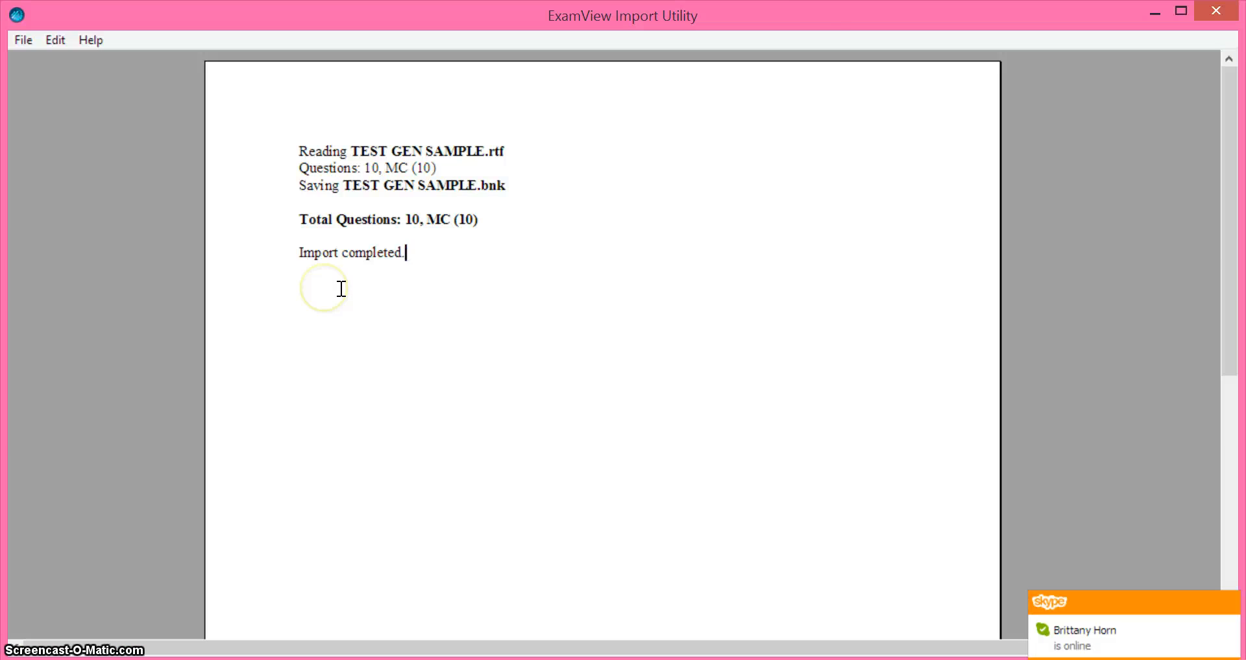
{"action": "left_click", "coordinate": [1215, 10]}
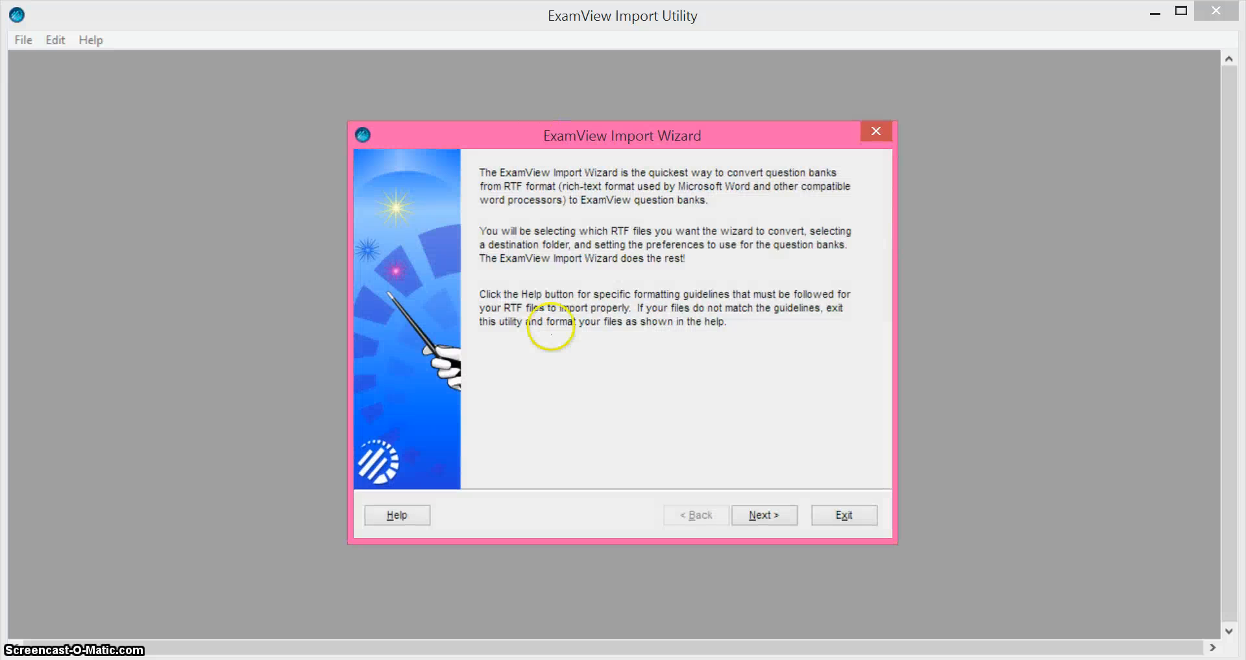
Browse from drive C through Users to Desktop and add TEST GEN SAMPLE.rtf to the import list
{"action": "left_click", "coordinate": [762, 515]}
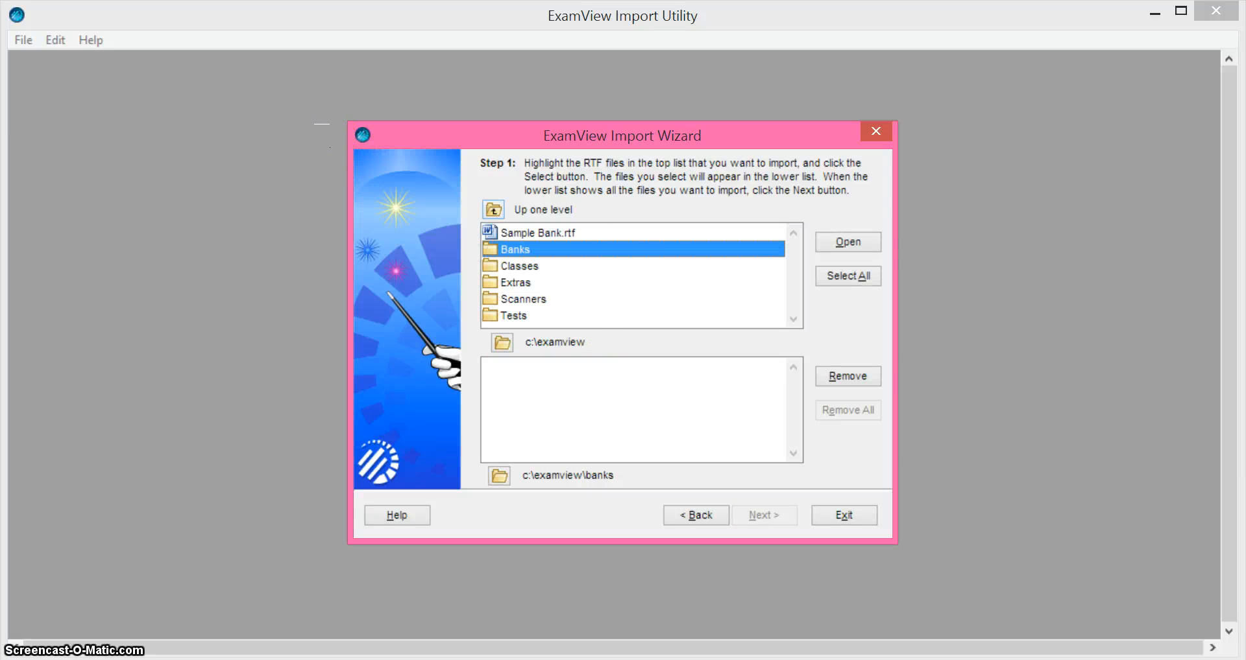
{"action": "left_click", "coordinate": [493, 209]}
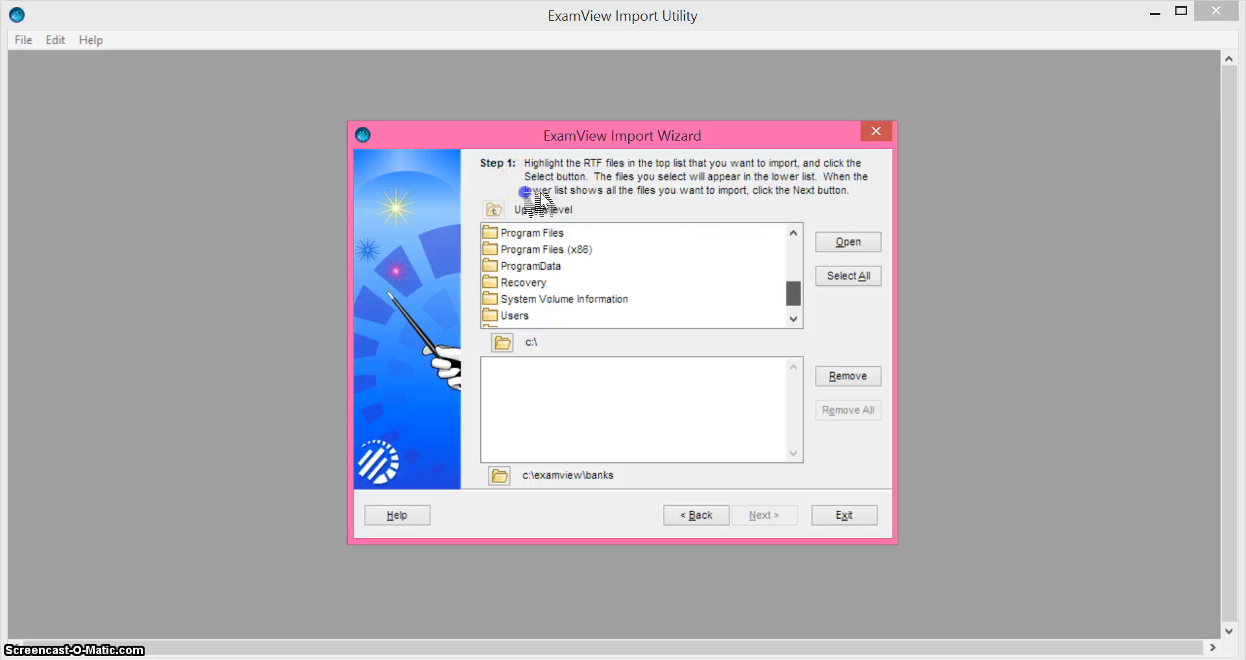
{"action": "double_click", "coordinate": [514, 315]}
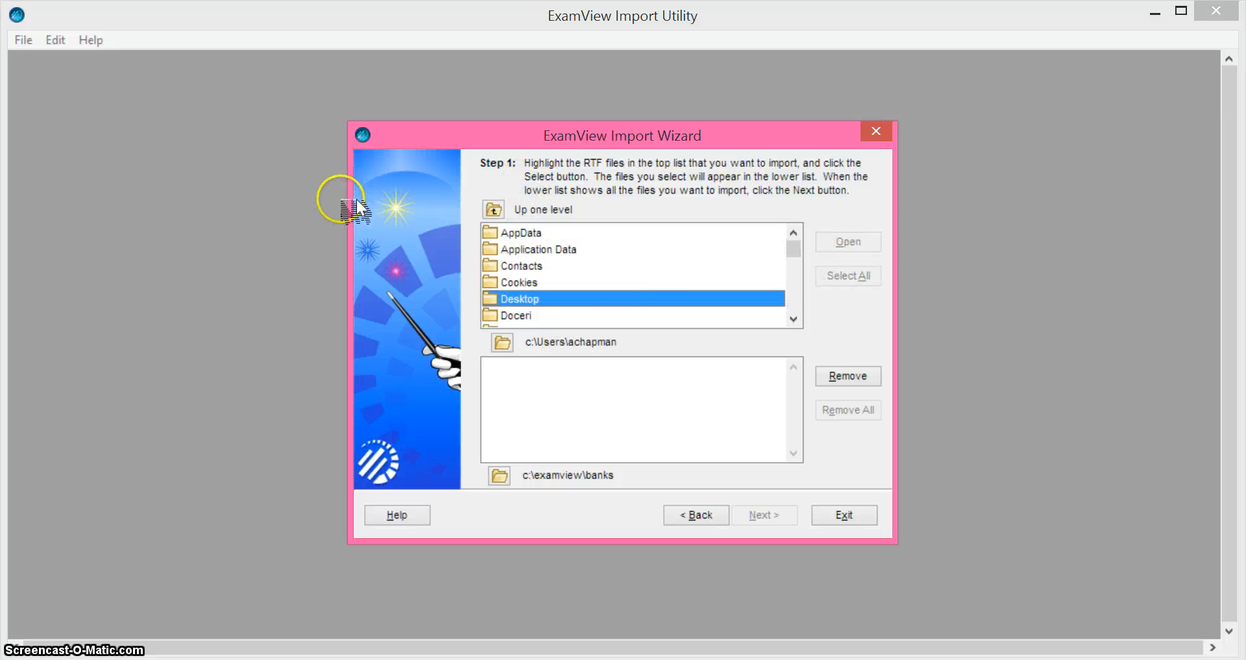
{"action": "double_click", "coordinate": [519, 298]}
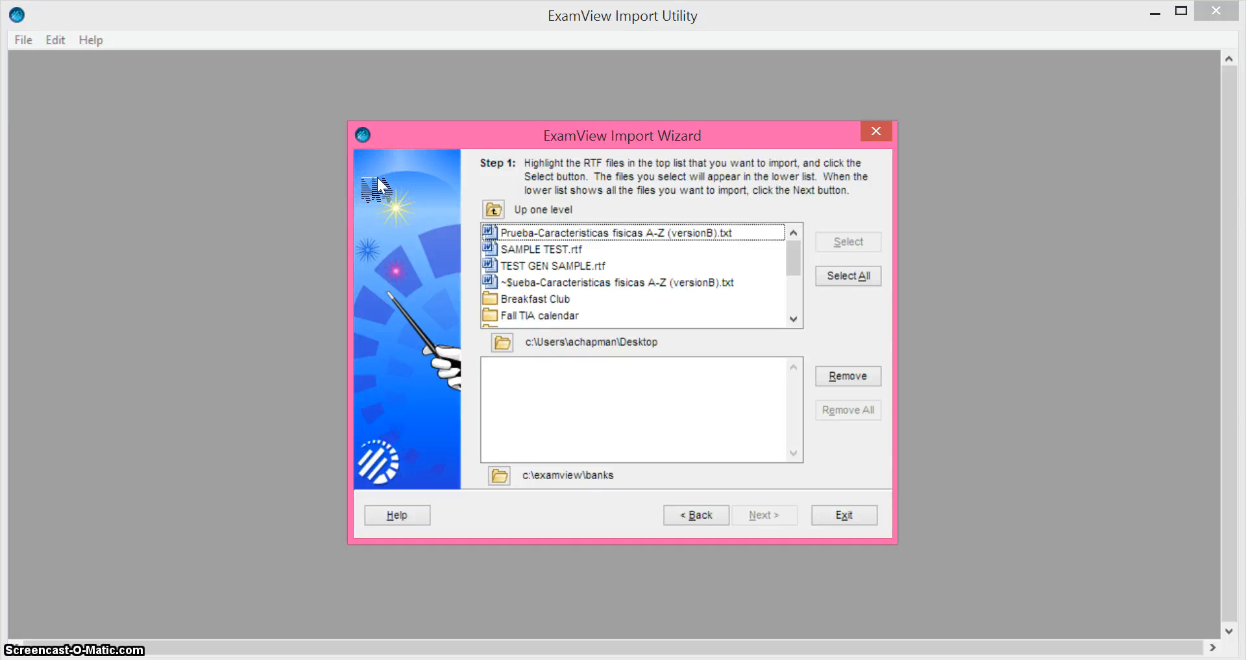
{"action": "left_click", "coordinate": [553, 266]}
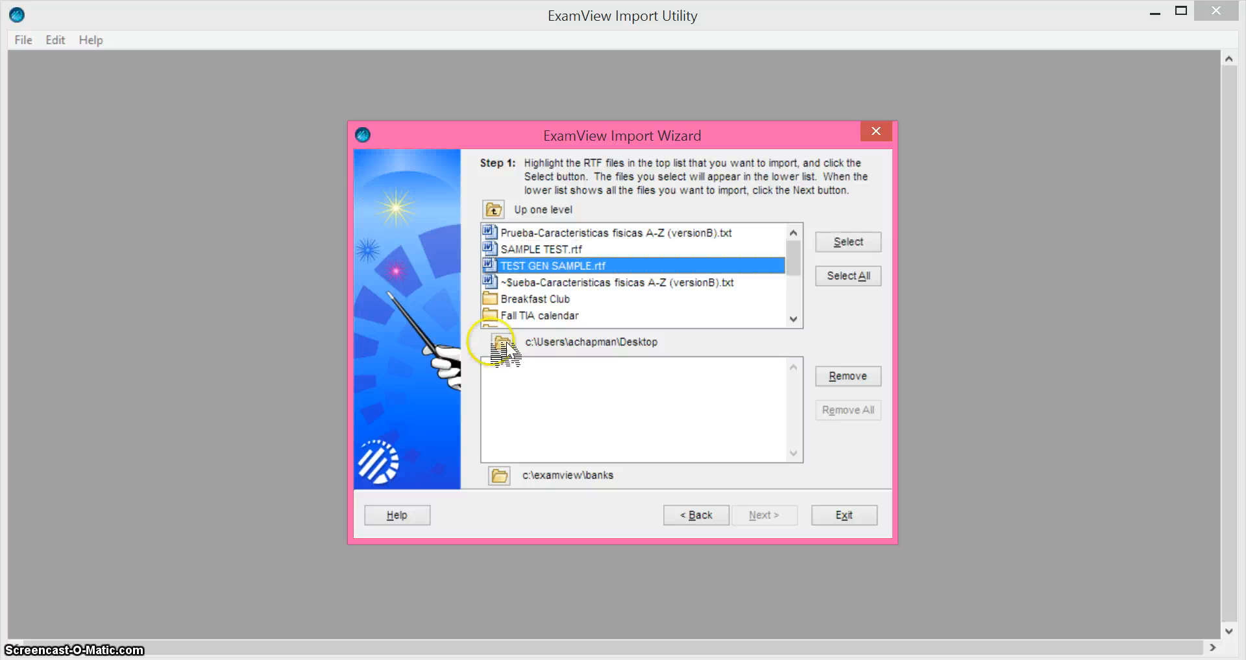
{"action": "left_click", "coordinate": [847, 242]}
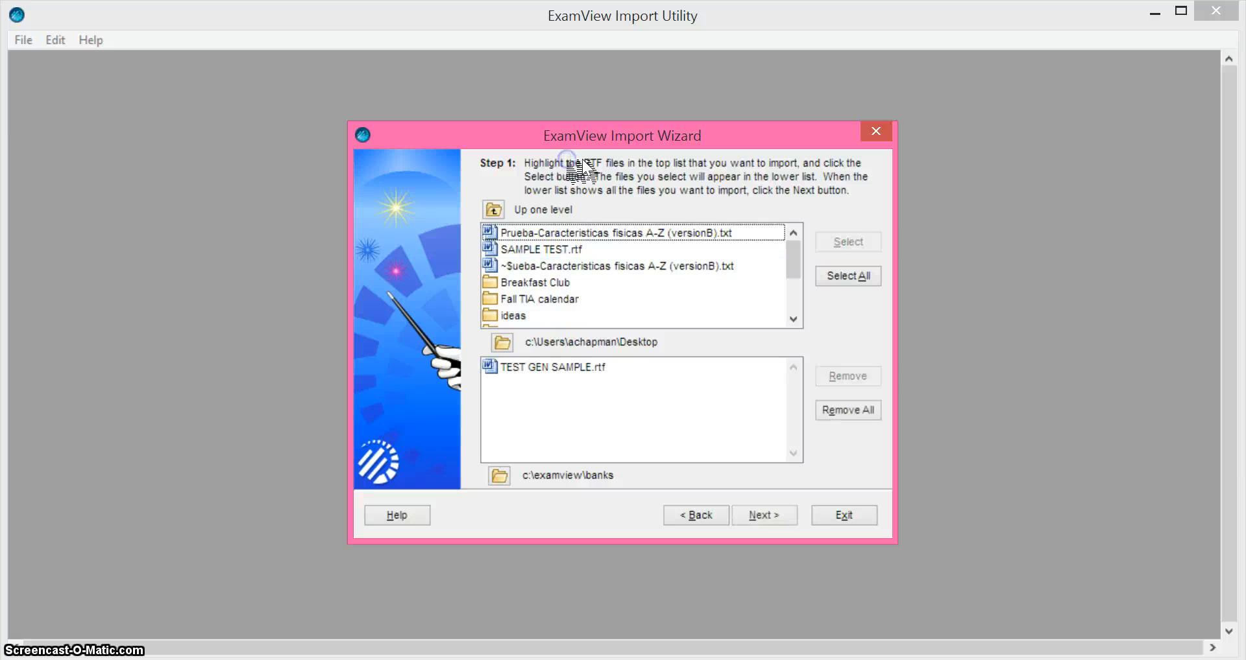
Accept default preferences, fonts and keywords through the wizard and finish to start the import
{"action": "left_click", "coordinate": [763, 516]}
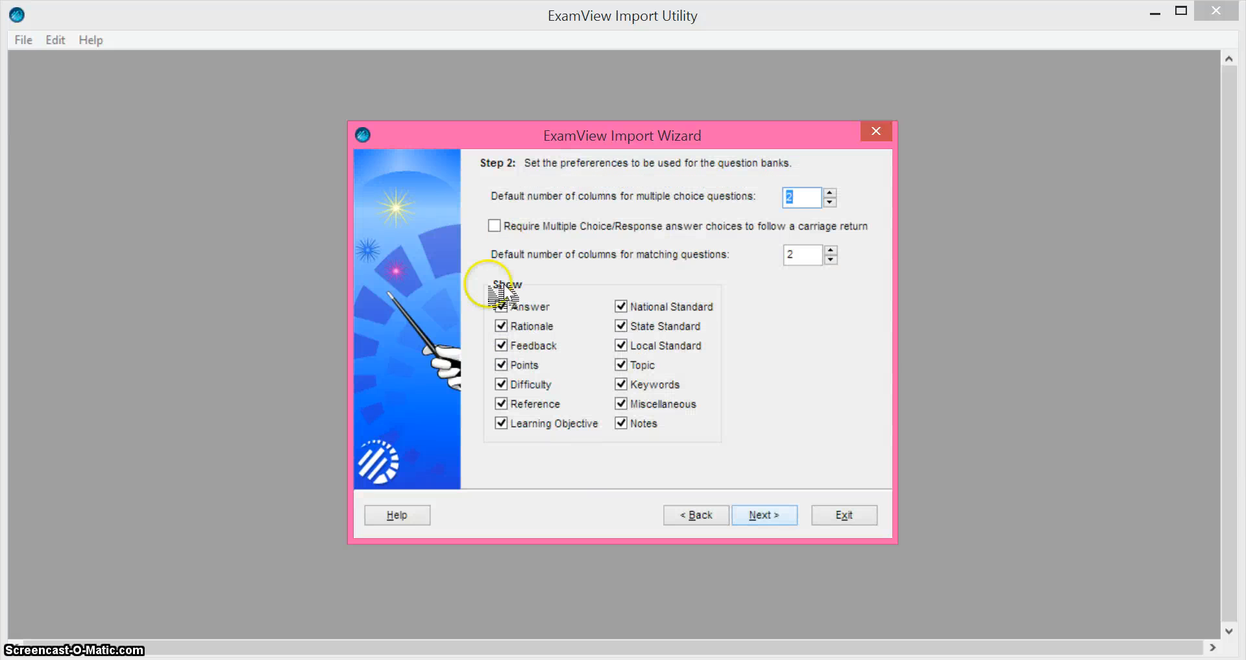
{"action": "mouse_move", "coordinate": [373, 97]}
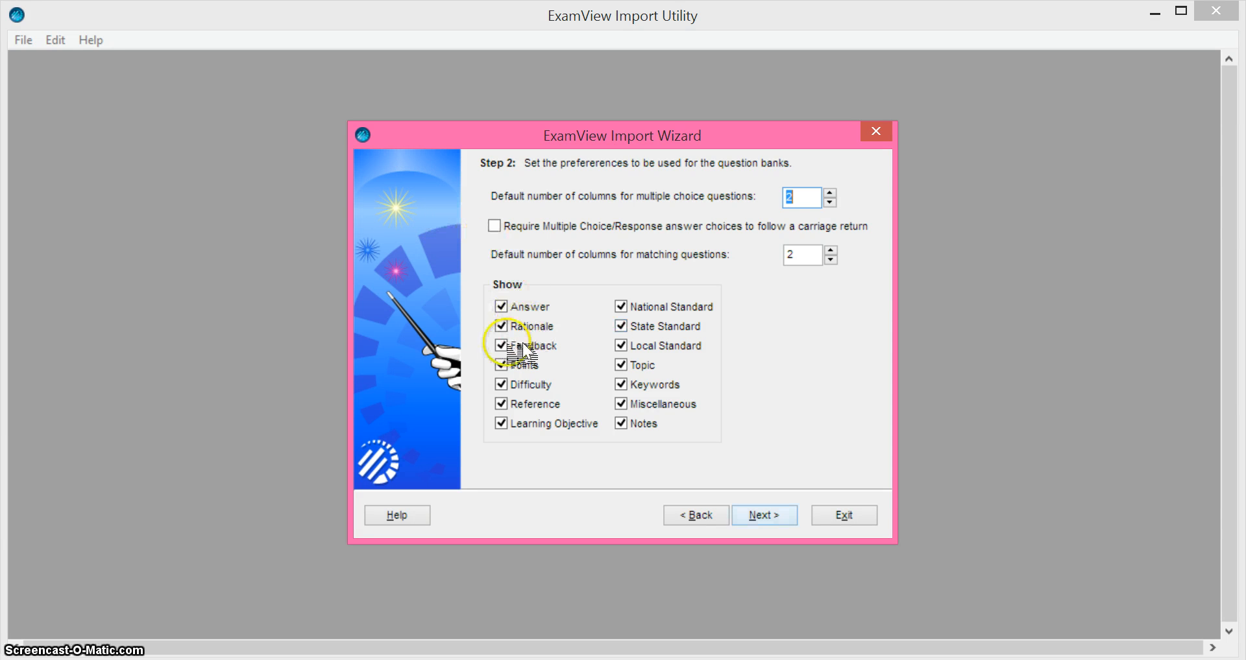
{"action": "left_click", "coordinate": [763, 515]}
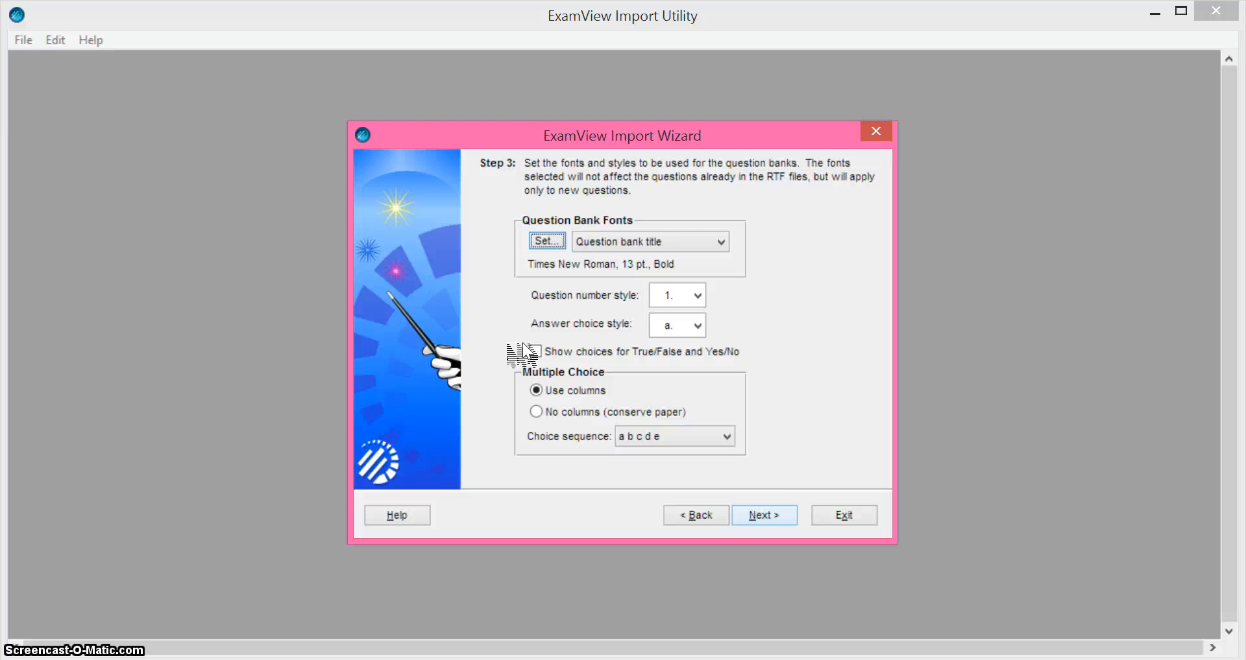
{"action": "left_click", "coordinate": [763, 515]}
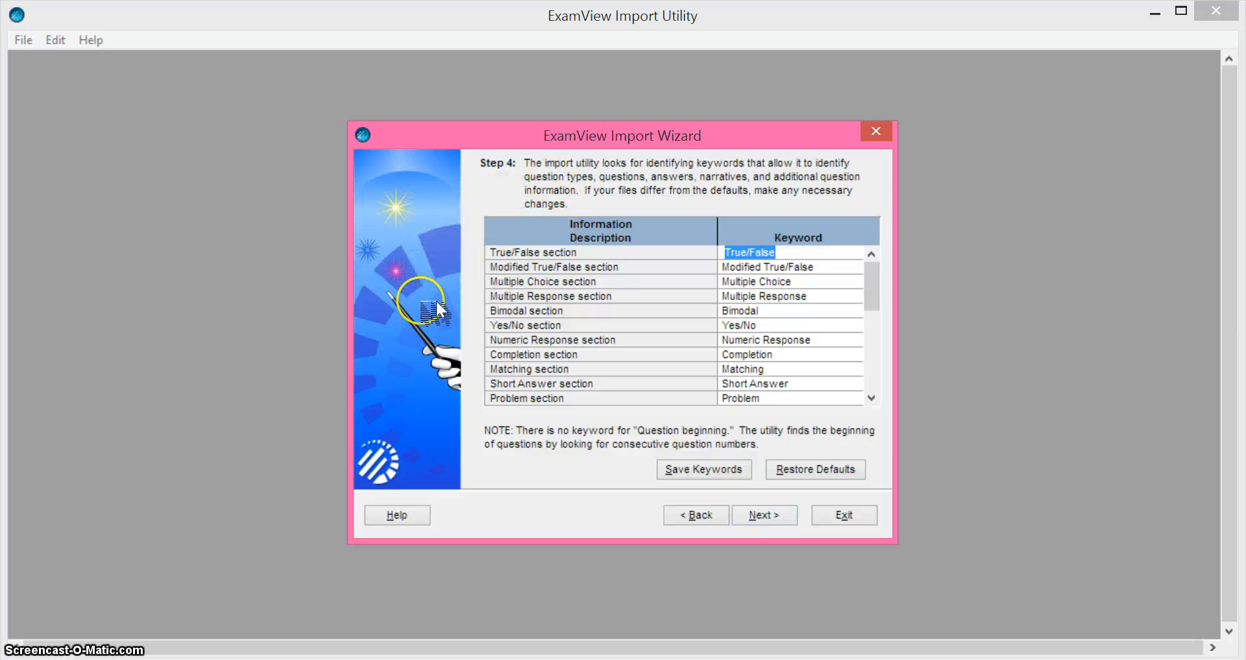
{"action": "left_click", "coordinate": [763, 515]}
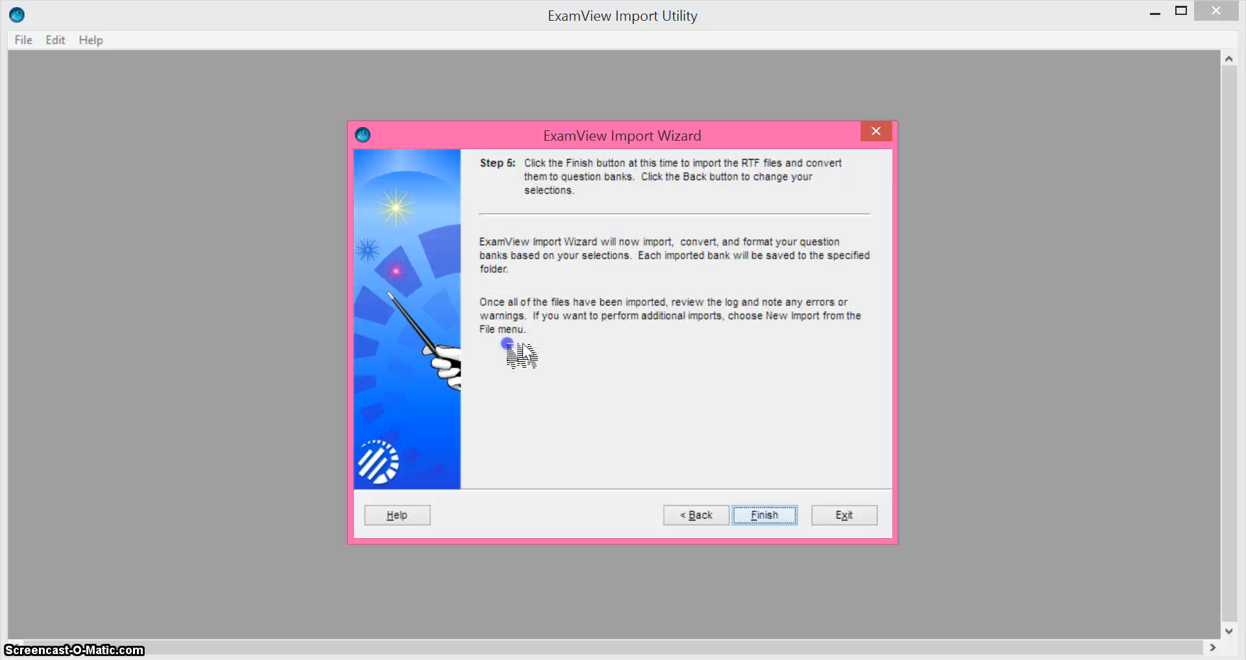
{"action": "left_click", "coordinate": [763, 515]}
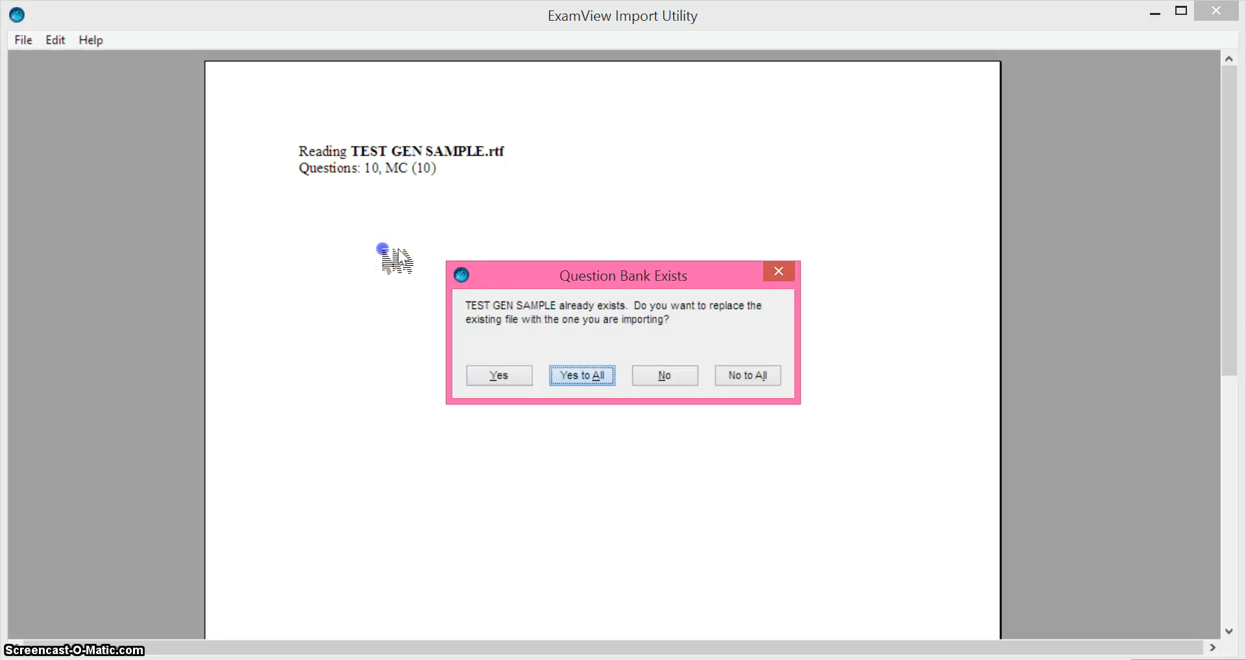
Answer Yes to All so the existing TEST GEN SAMPLE bank is overwritten by the new import
{"action": "left_click", "coordinate": [581, 375]}
{"action": "type", "text": "e"}
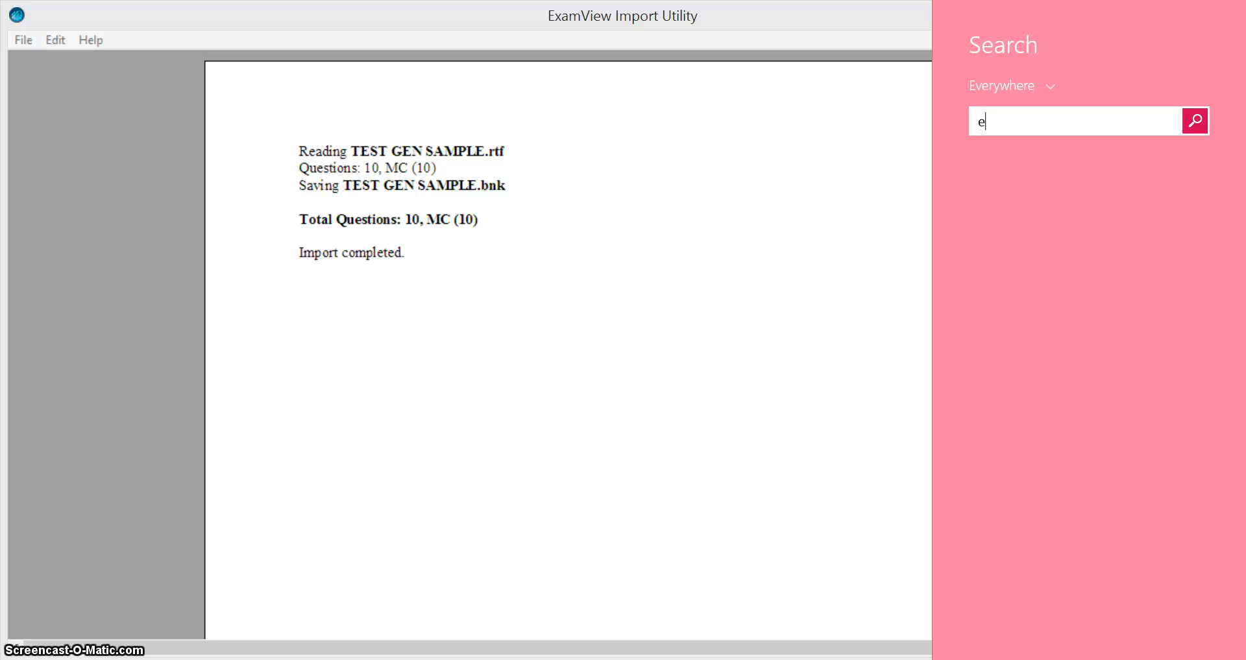
Launch ExamView Test Generator from search and choose to open an existing question bank
{"action": "type", "text": "xam"}
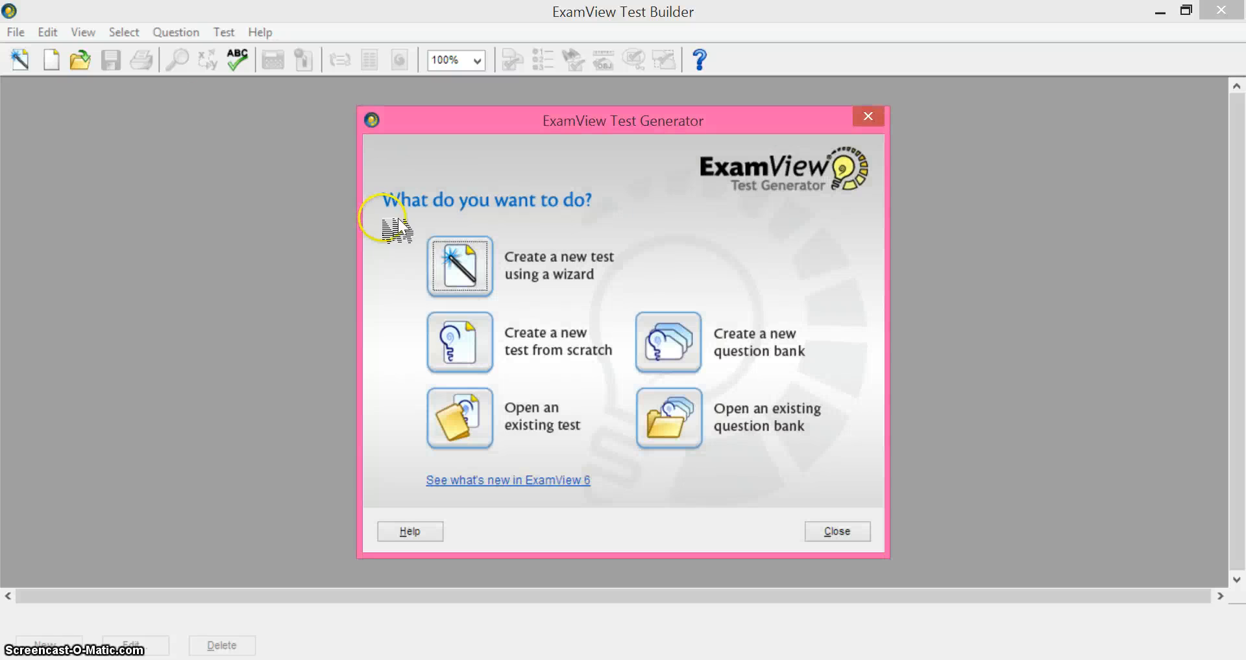
{"action": "left_click", "coordinate": [669, 419]}
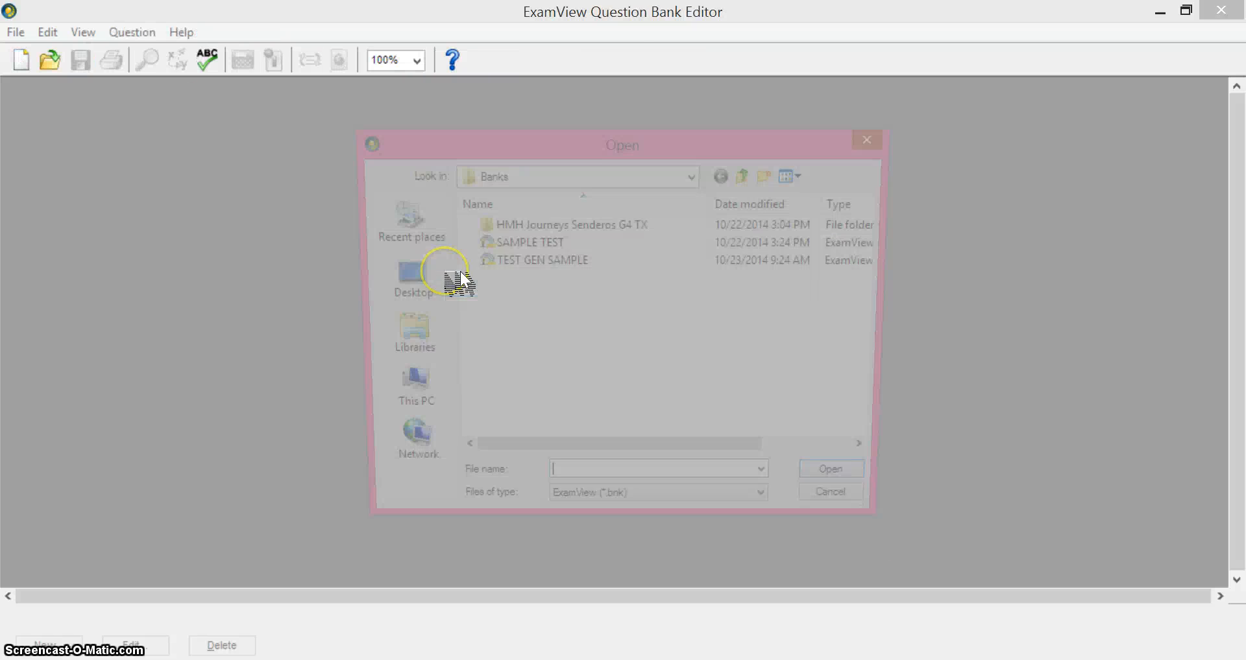
Open TEST GEN SAMPLE.bnk and scroll through its 10 imported multiple choice questions
{"action": "left_click", "coordinate": [540, 261]}
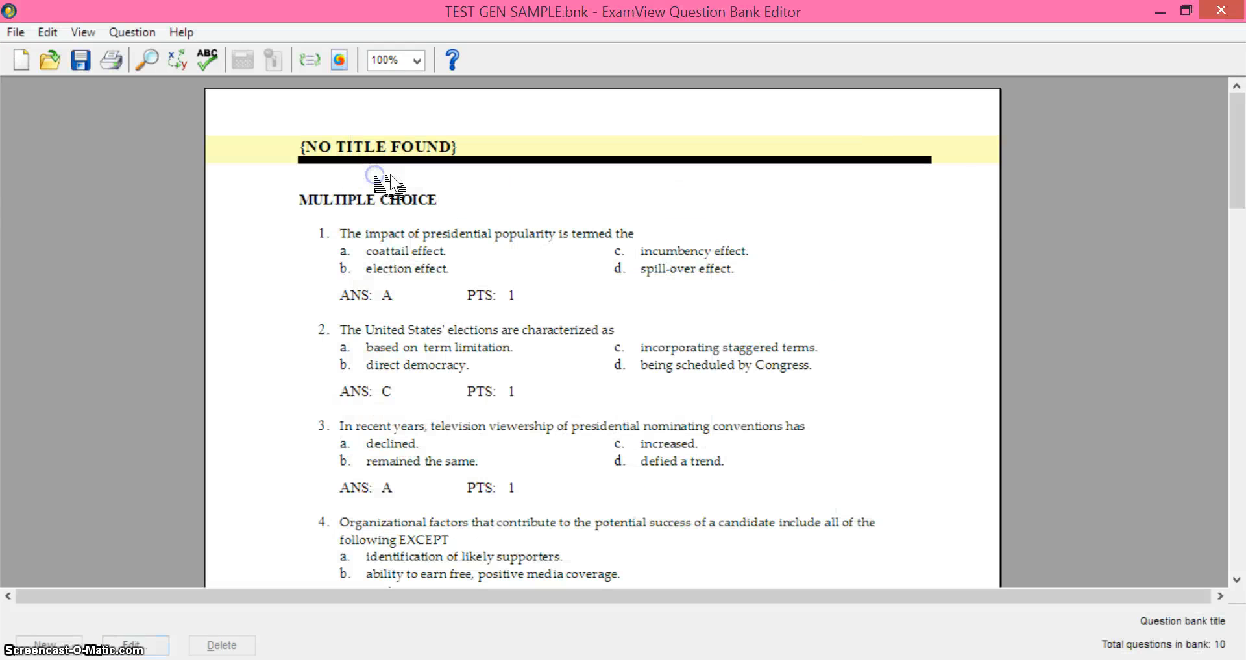
{"action": "scroll", "scroll_direction": "down", "scroll_amount": 3}
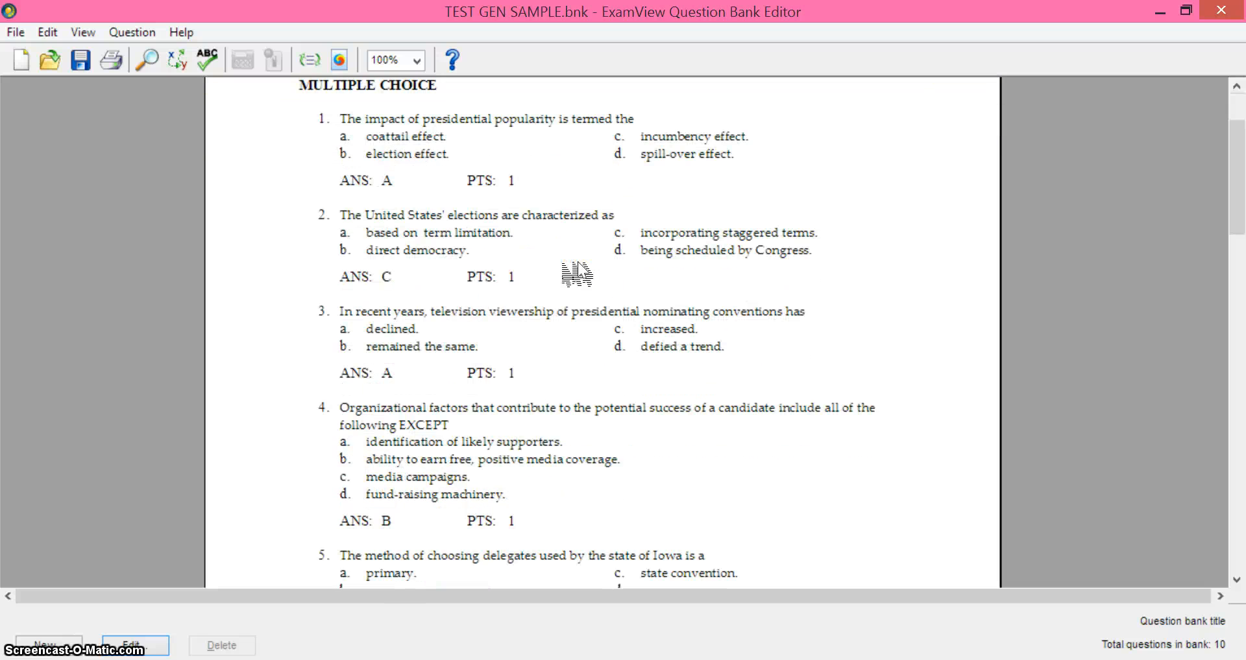
{"action": "scroll", "scroll_direction": "down", "scroll_amount": 3}
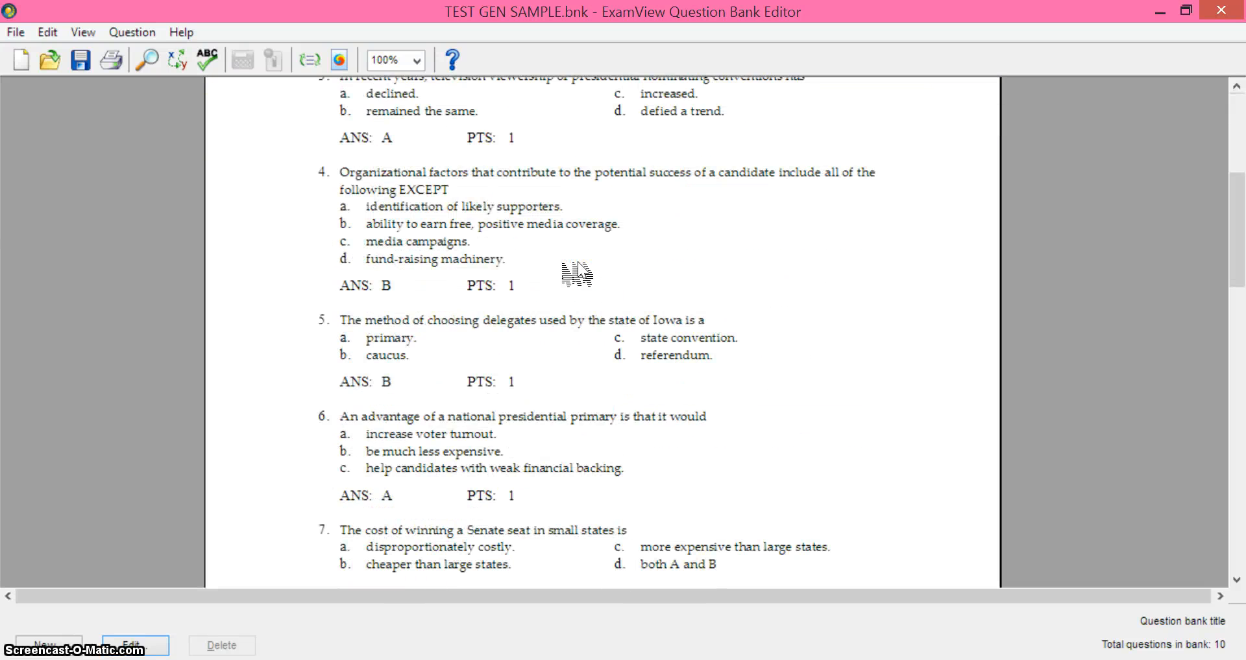